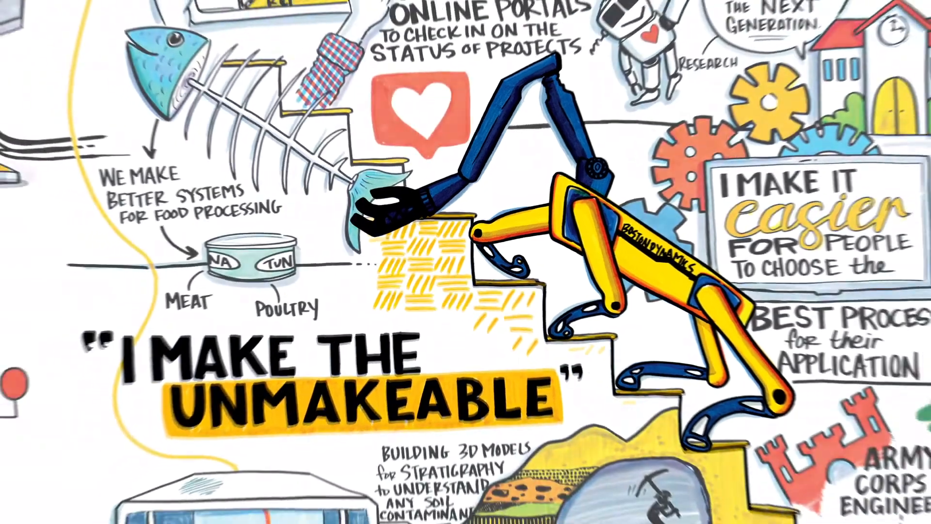
scroll(down, 3)
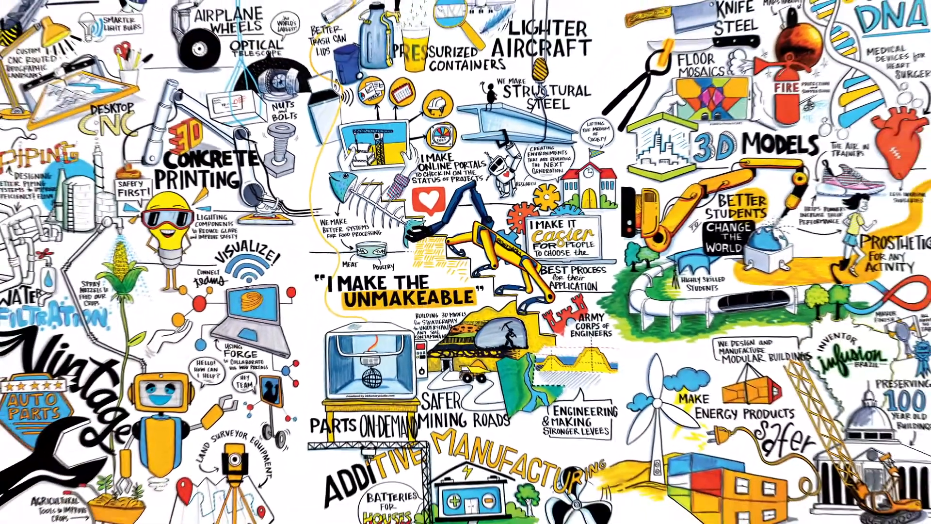